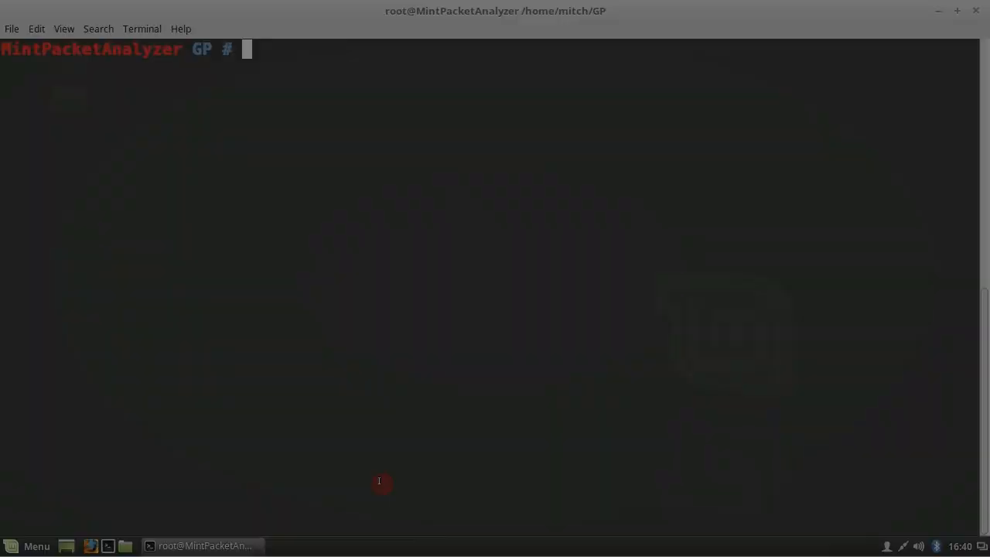
- List the directory and extract PanGPLinux-4.1.0-b41.tgz with tar -xvf
type("ls")
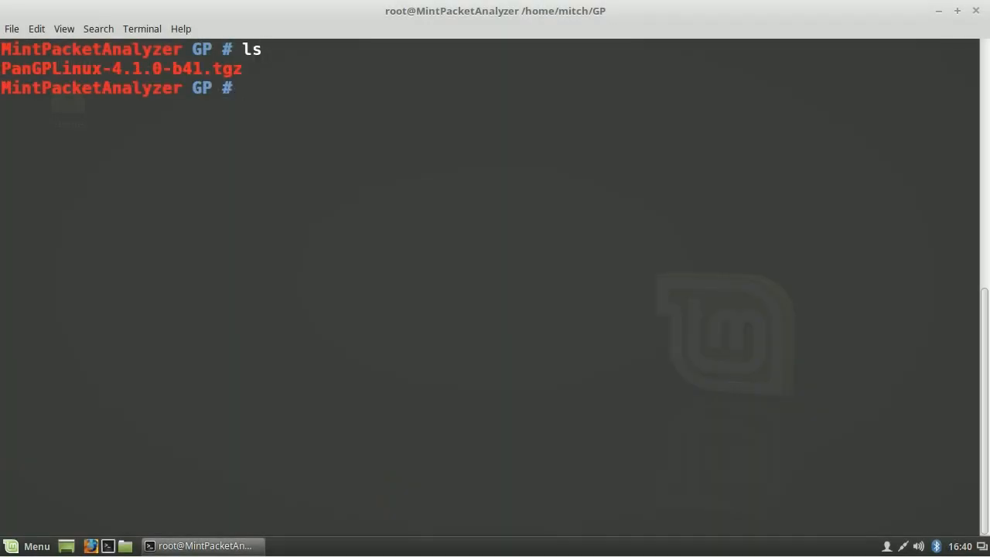
type("tar")
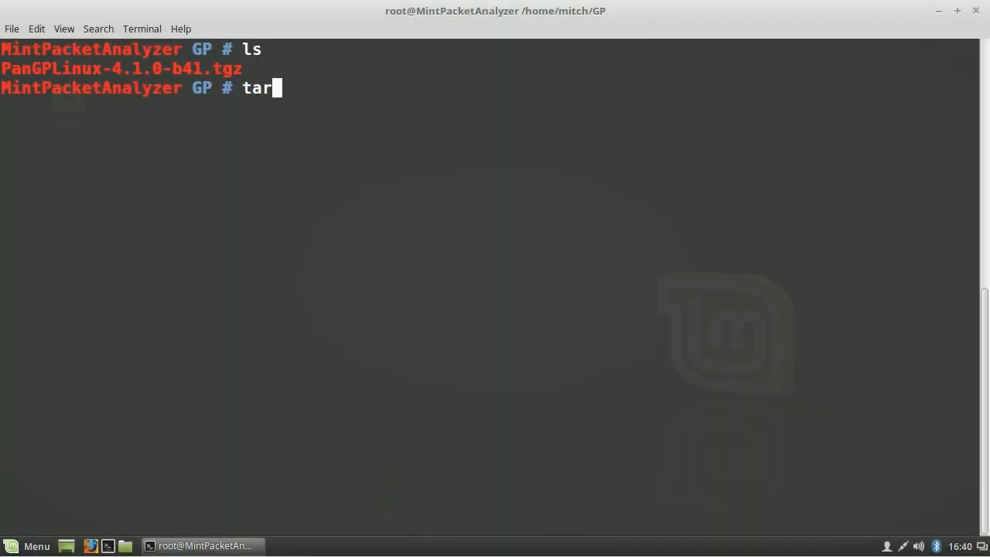
type("-x")
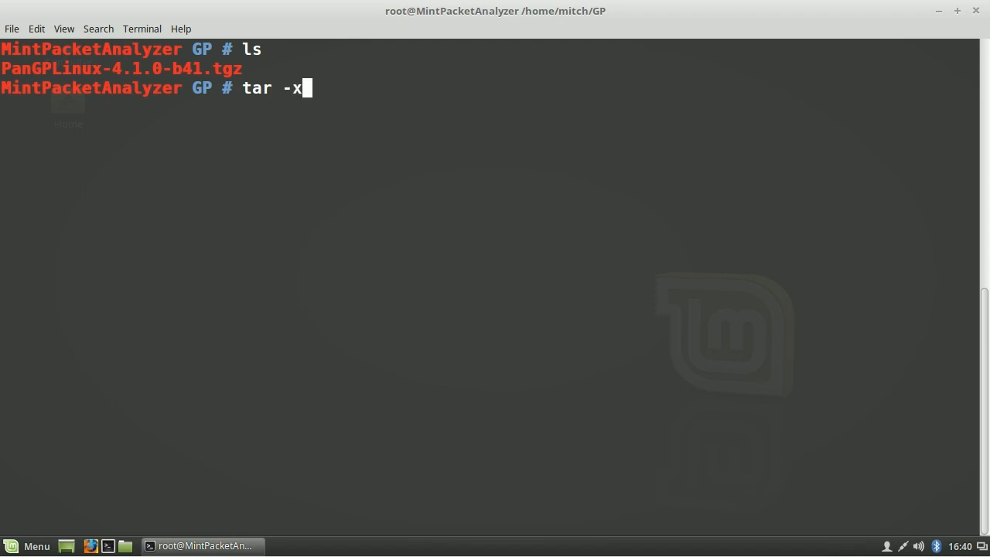
type("vf")
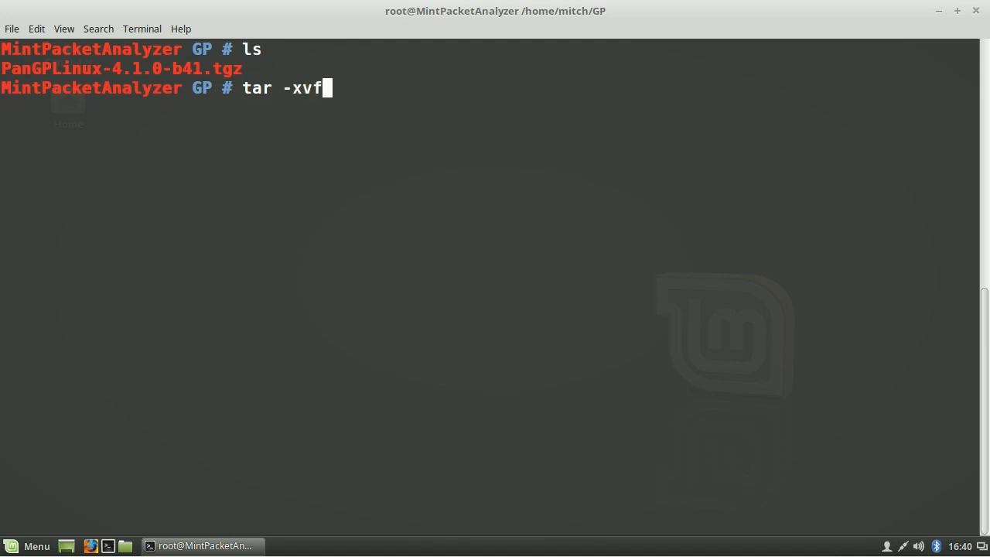
type("PanGPLinux-4.1.0-b41.tgz")
type("dpkg")
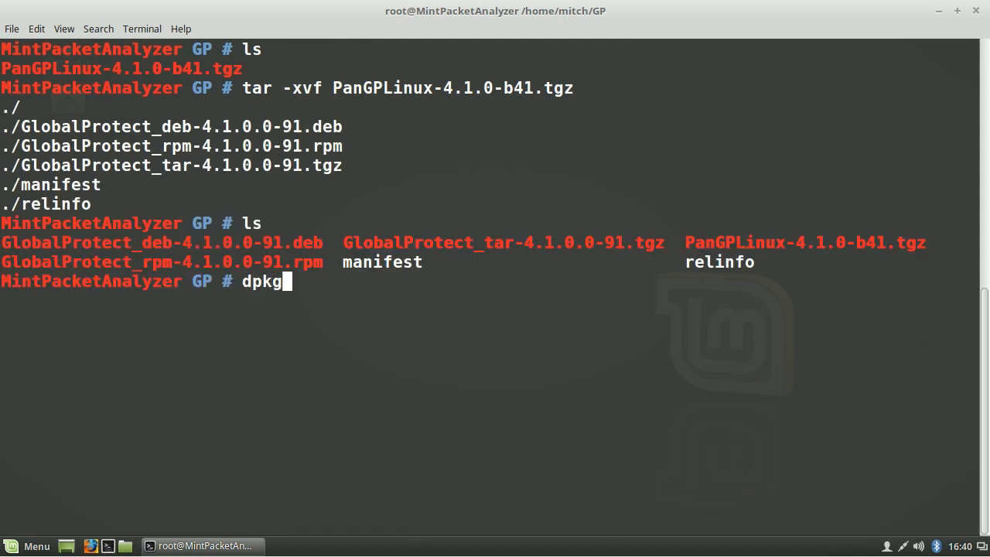
- Install GlobalProtect_deb-4.1.0.0-91.deb with dpkg -i
type("-i")
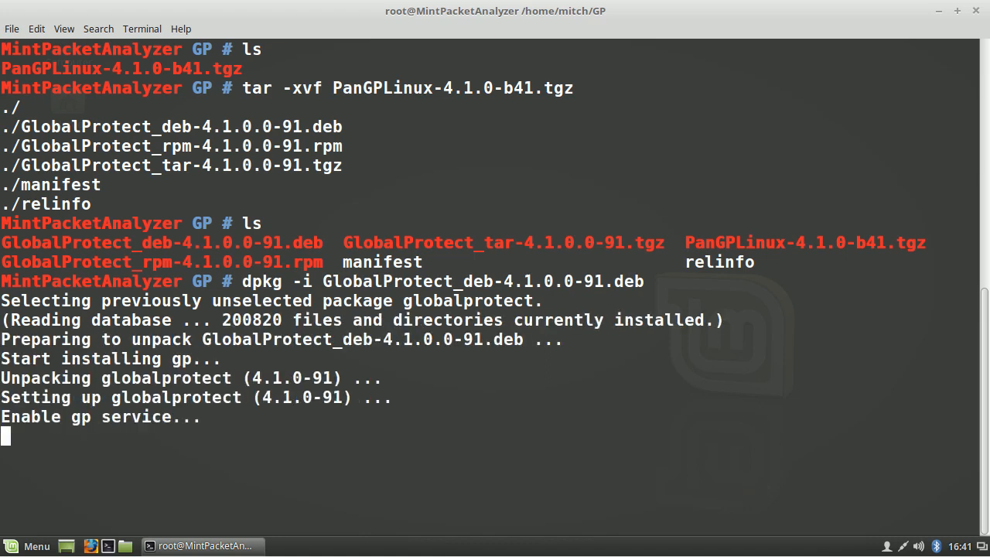
type("re")
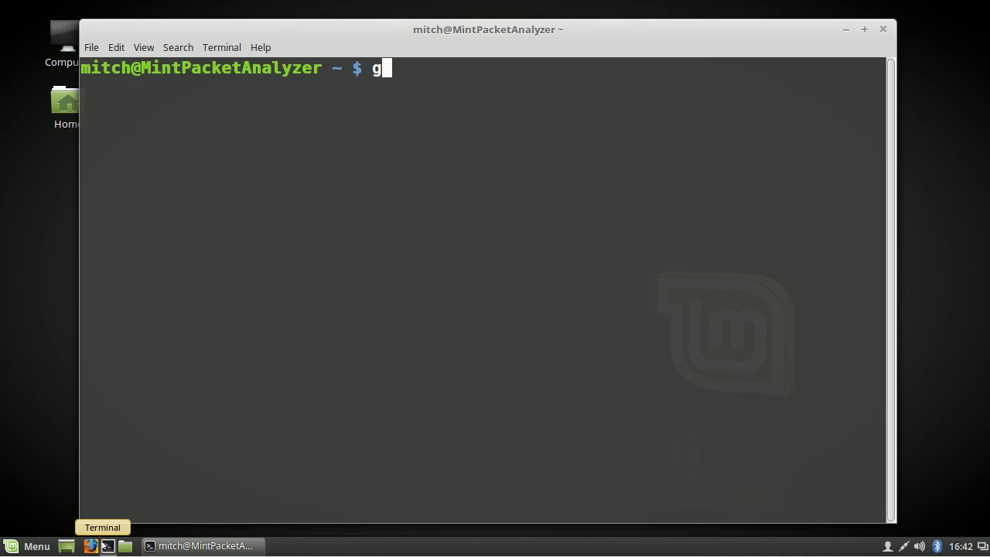
- Start globalprotect and connect -p to the gp.acme.com portal, accepting the certificate warning
type("lobalprotect")
type("connect -p")
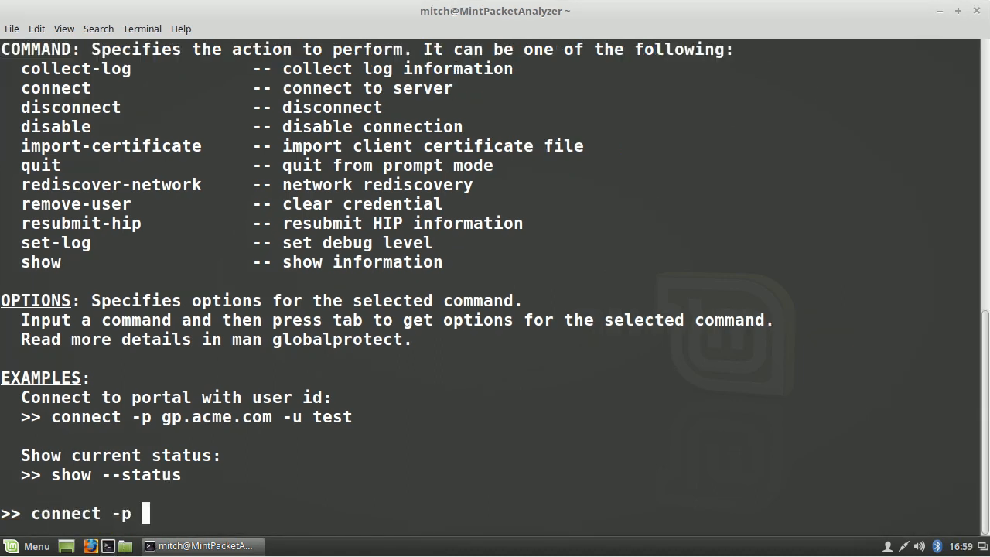
type("gp.acme.com")
type("y")
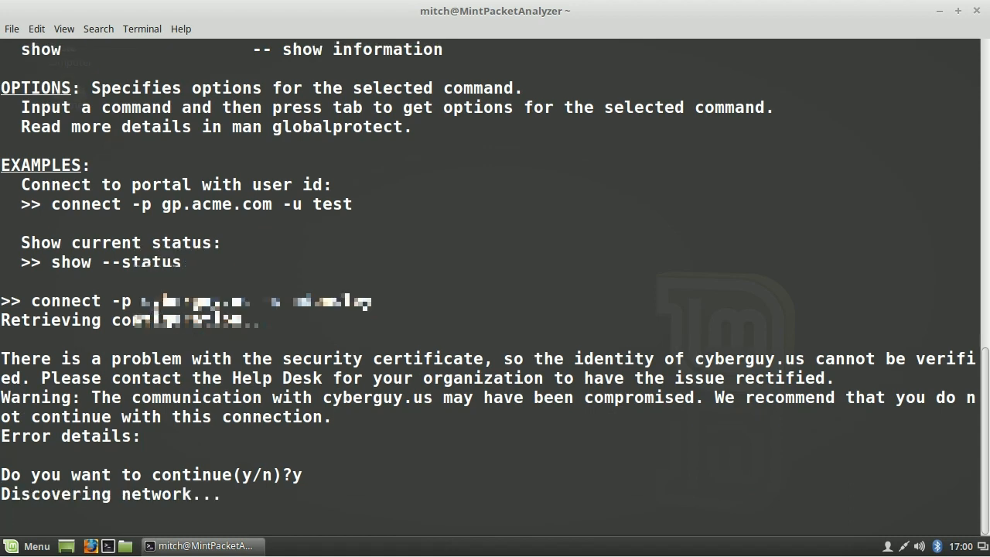
type("show --statistic")
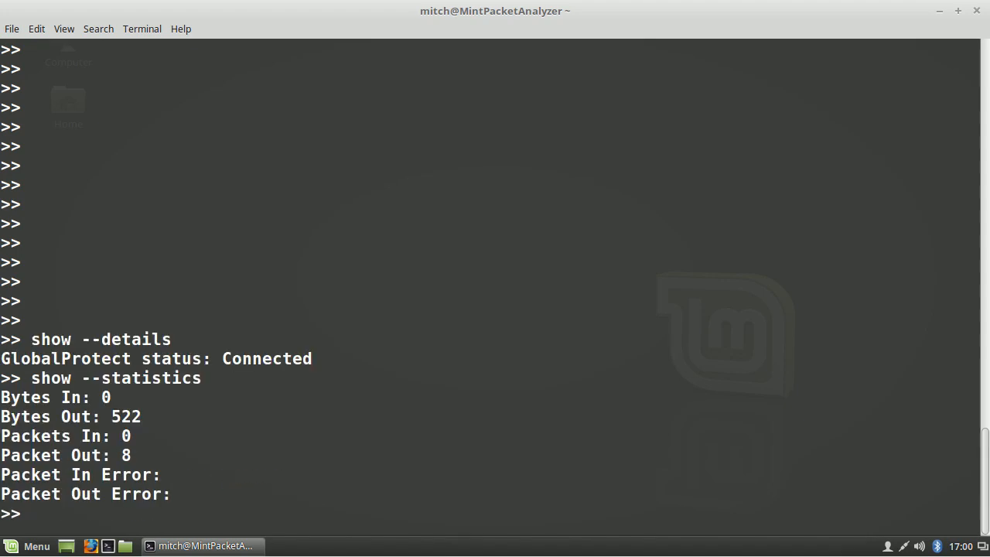
- Run show --host-state, show --version and further show queries for GlobalProtect status details
type("show")
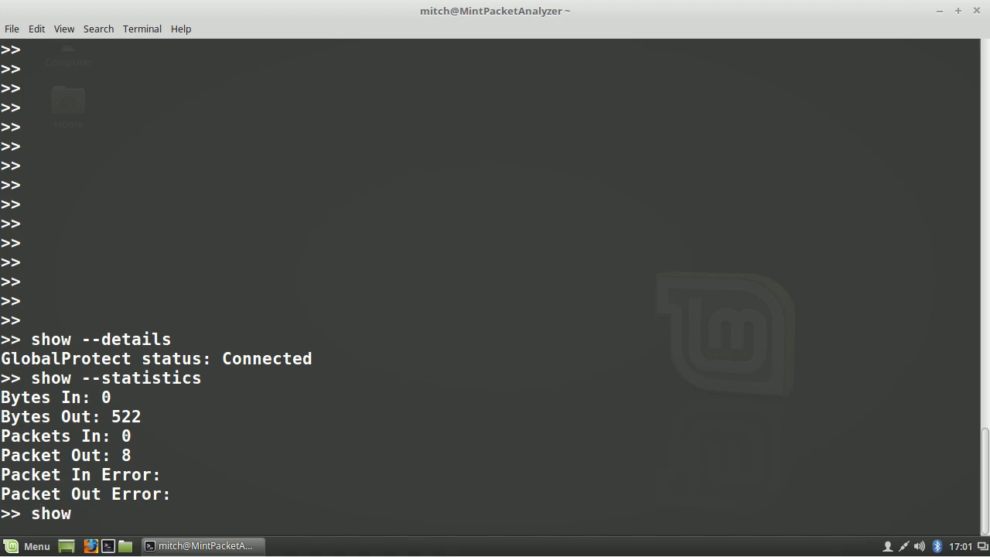
type("--")
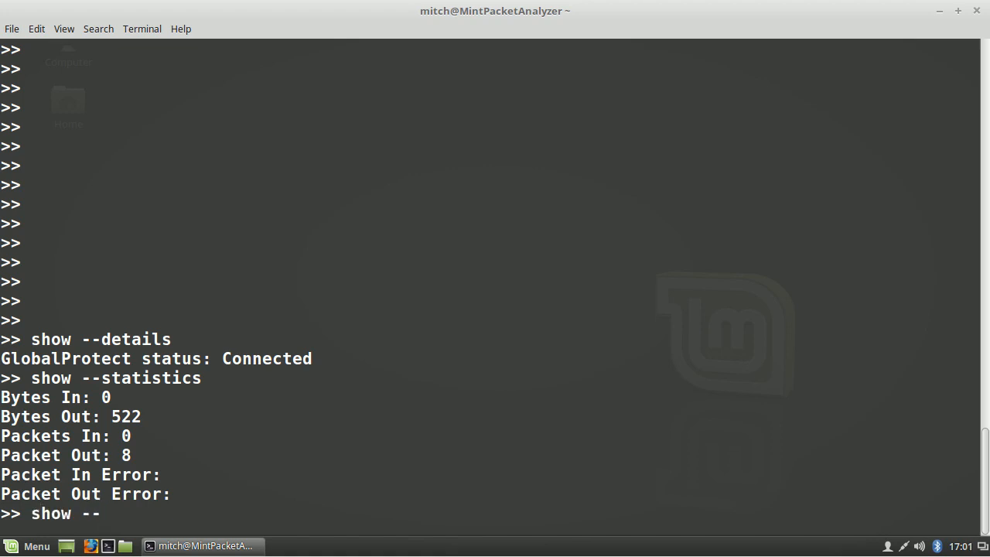
type("host-")
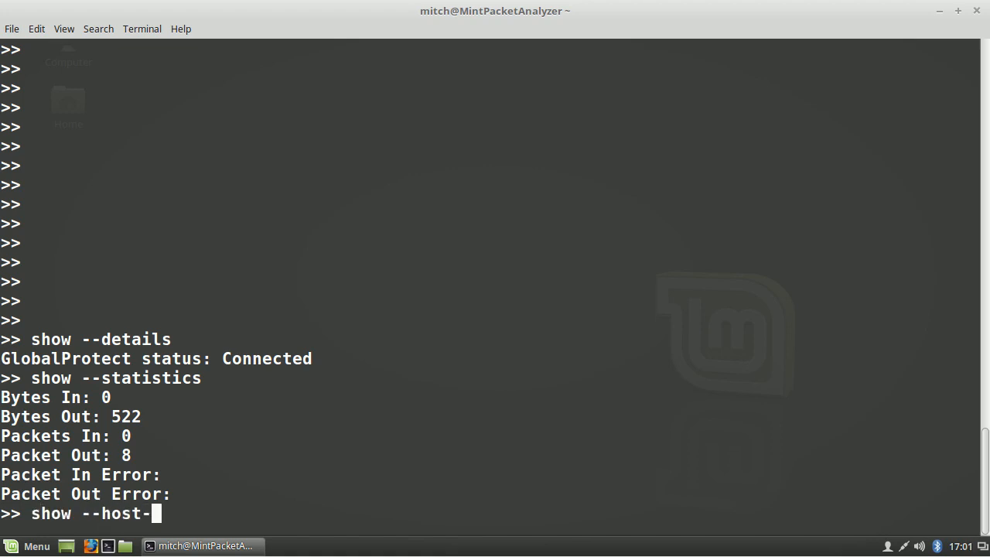
type("state")
type("sho")
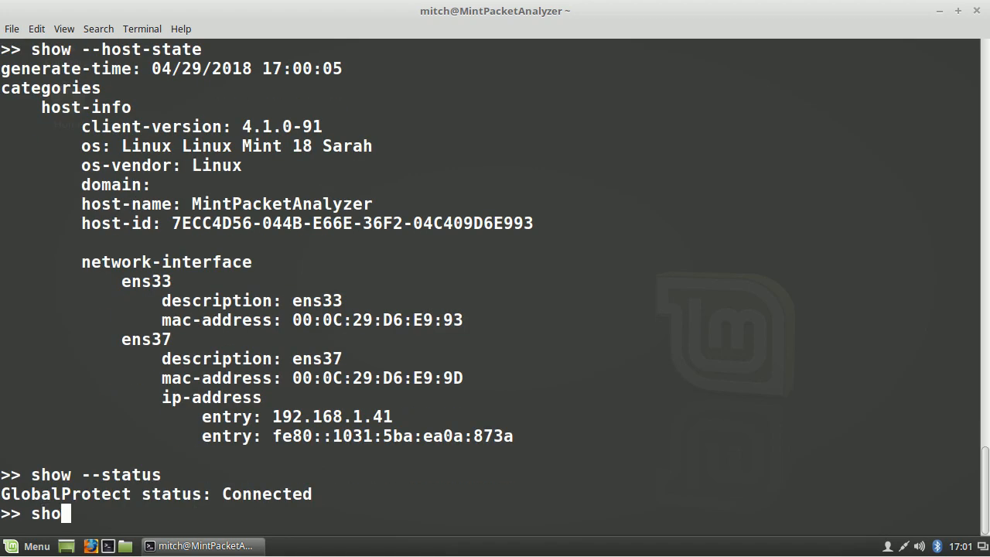
type("w --version")
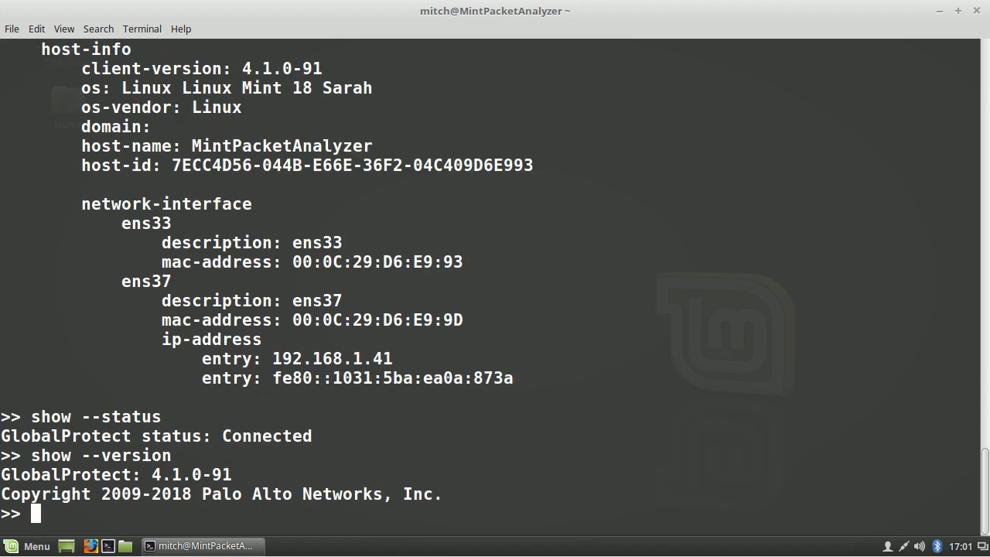
type("show")
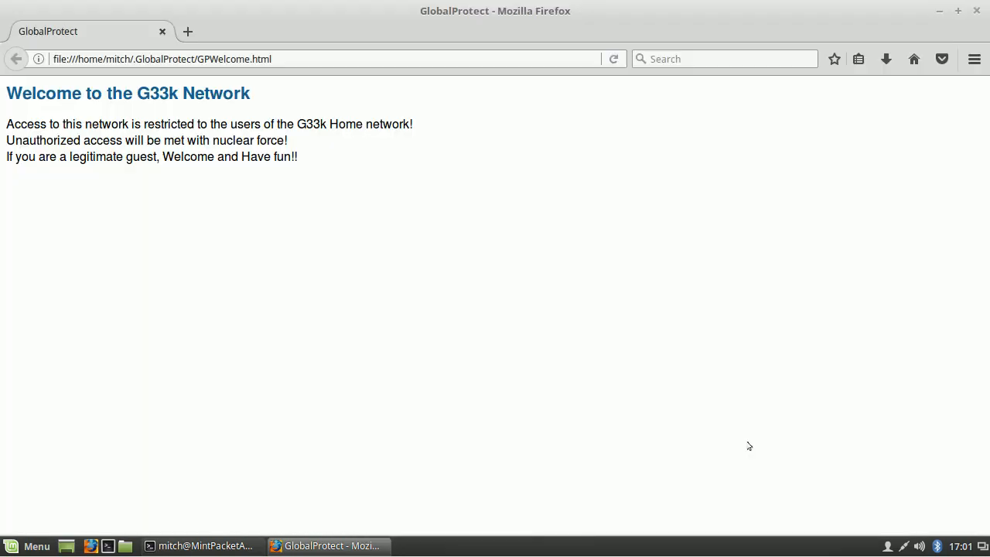
- Return from the Firefox GPWelcome.html page to the GlobalProtect terminal session
left_click(201, 544)
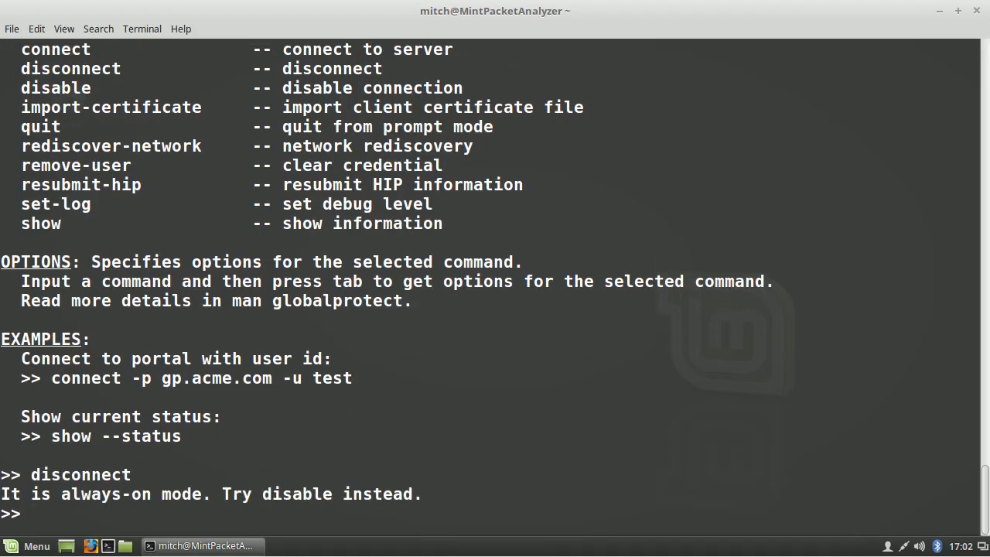
- Begin the disable command after disconnect is refused in always-on mode
type("disab")
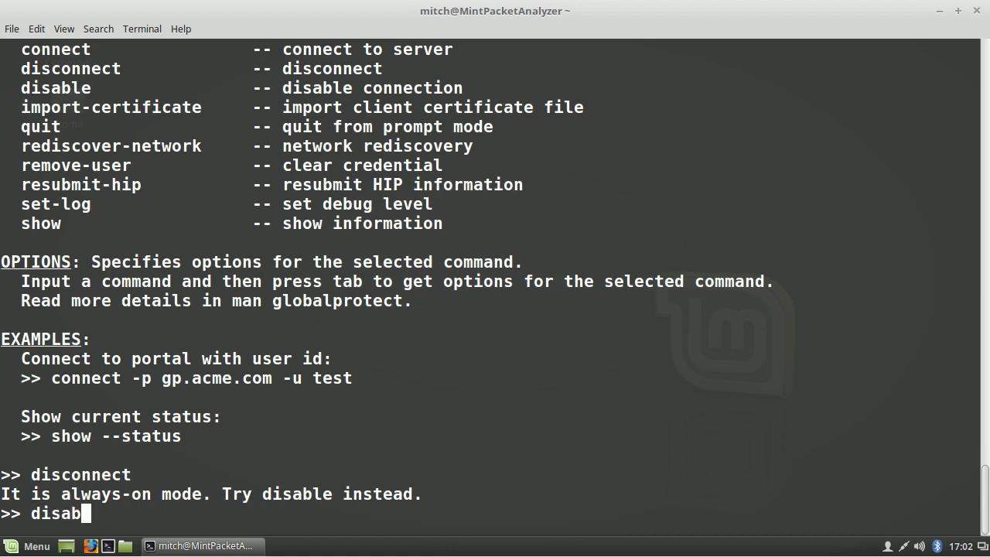